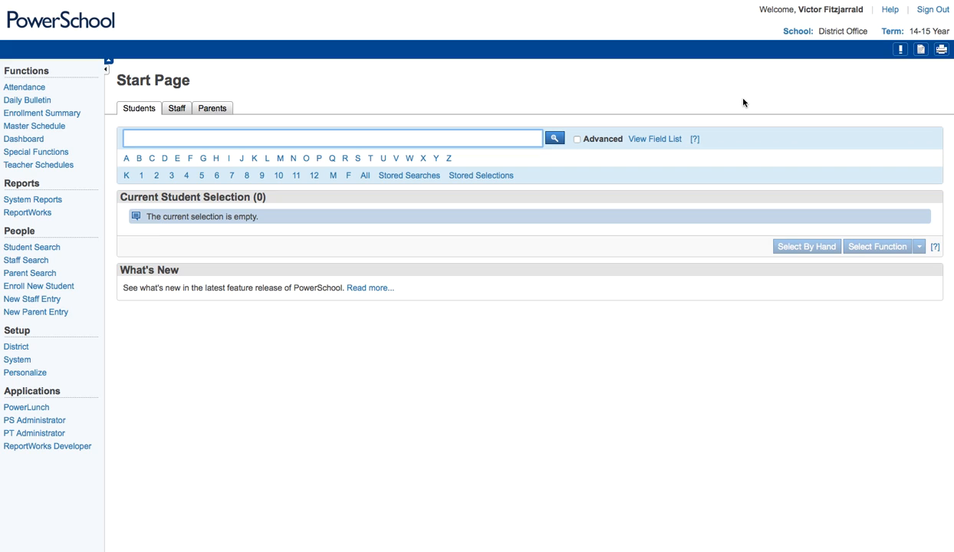
Step: Go to District setup, scroll to Grading, and open the Standards page
click(329, 138)
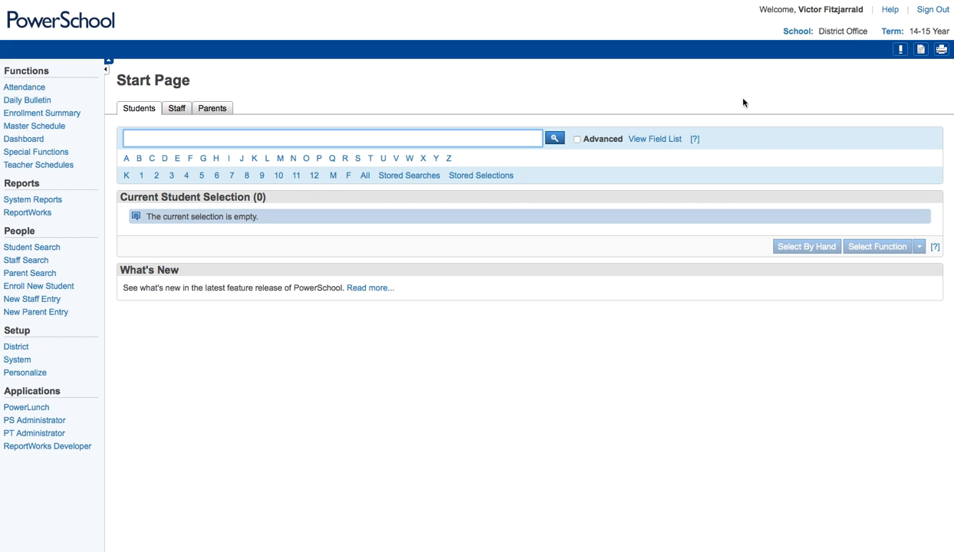
click(333, 139)
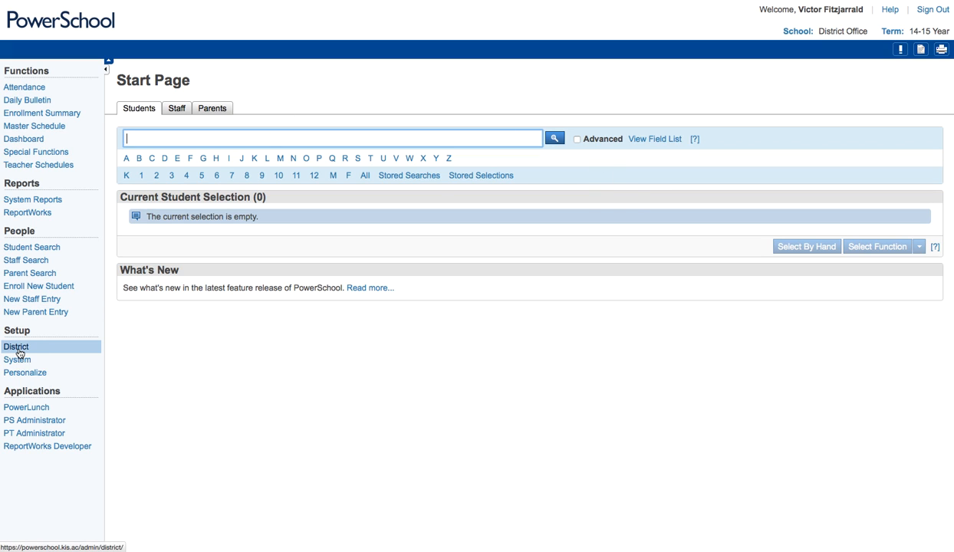
click(16, 346)
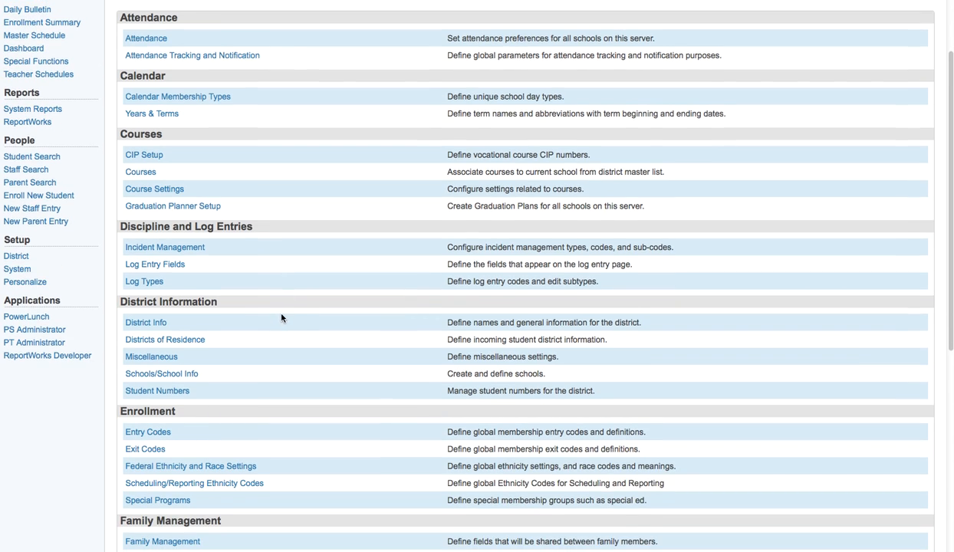
scroll(down, 3)
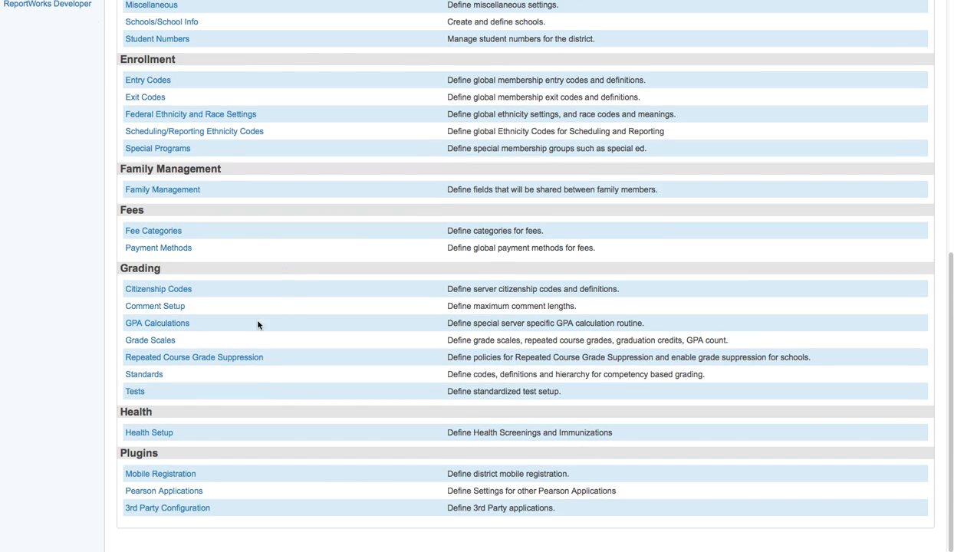
mouse_move(138, 374)
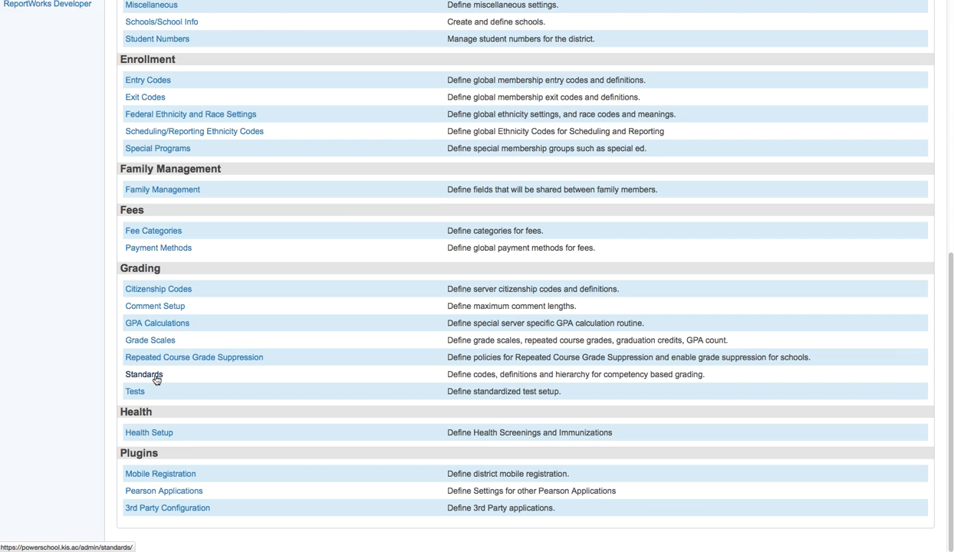
click(140, 375)
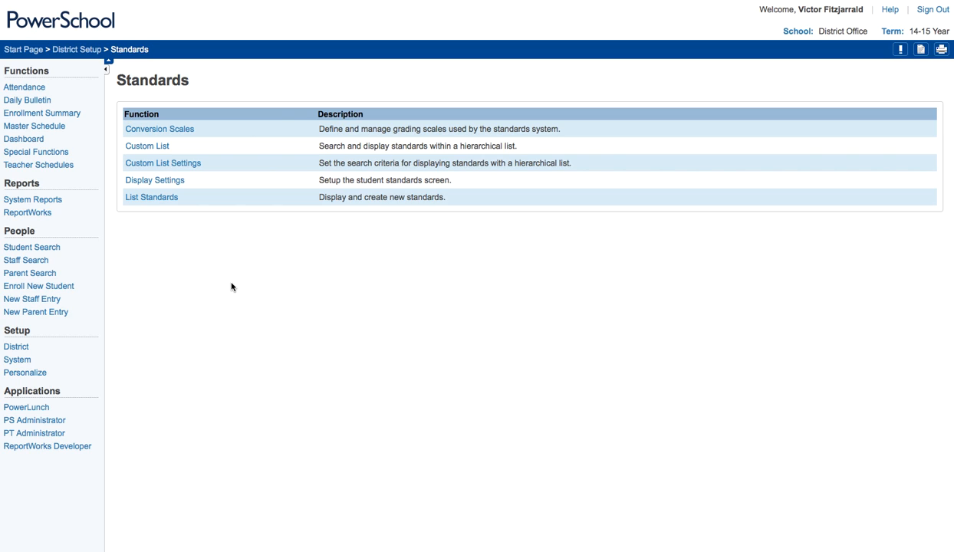
mouse_move(234, 230)
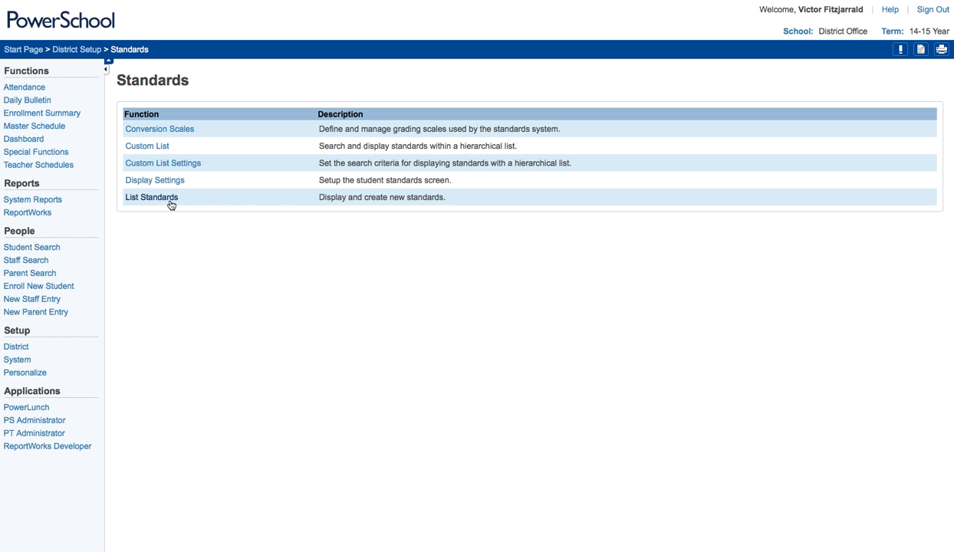
right_click(151, 197)
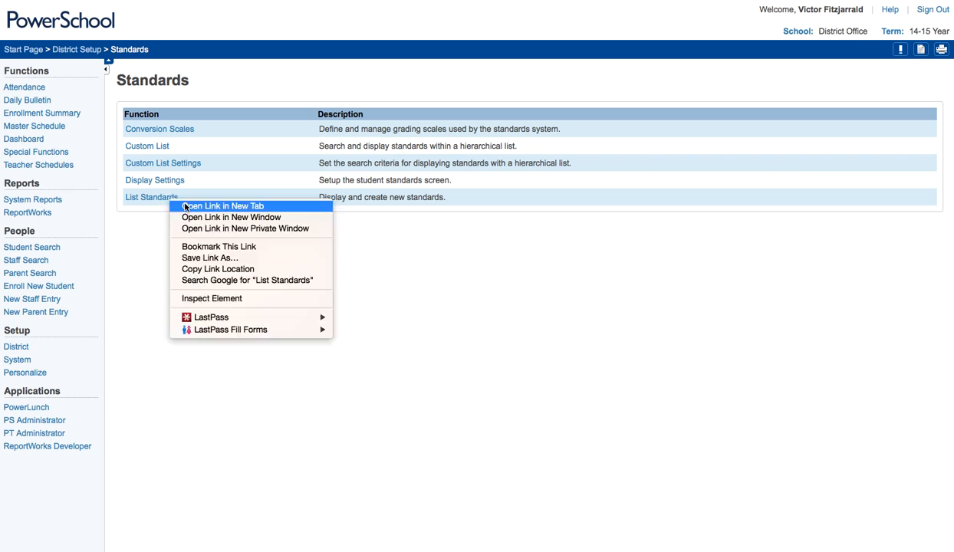
mouse_move(154, 180)
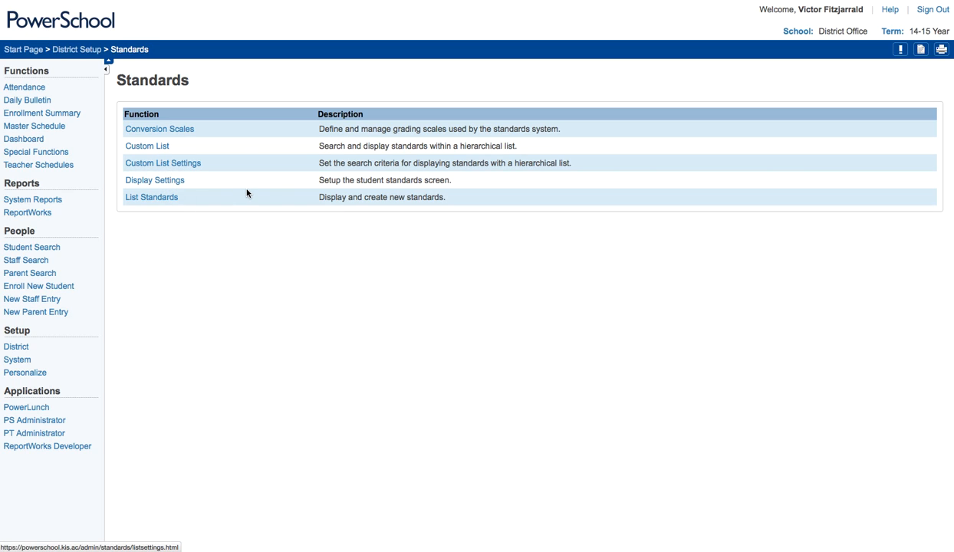
Step: Browse the Custom Standards List of English standards, including the EAP entries
click(146, 146)
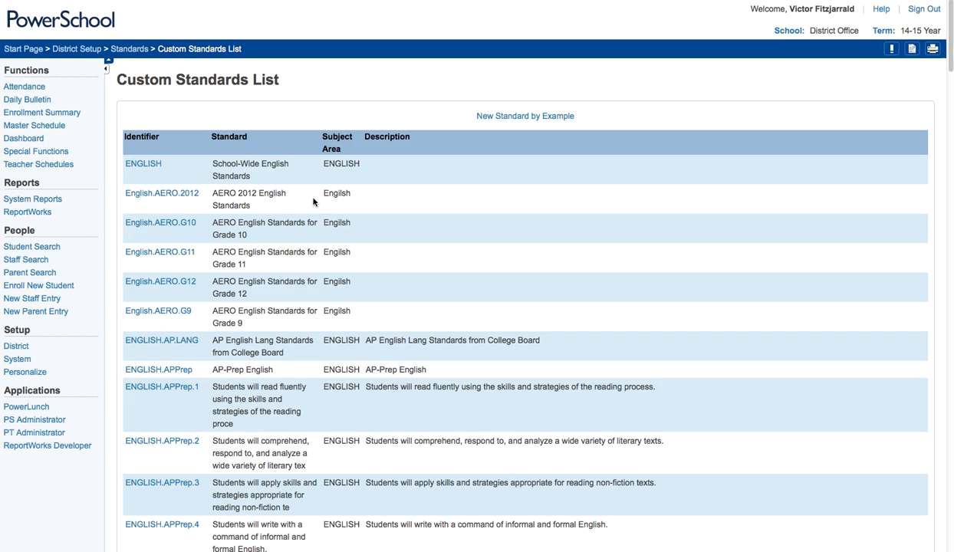
mouse_move(571, 256)
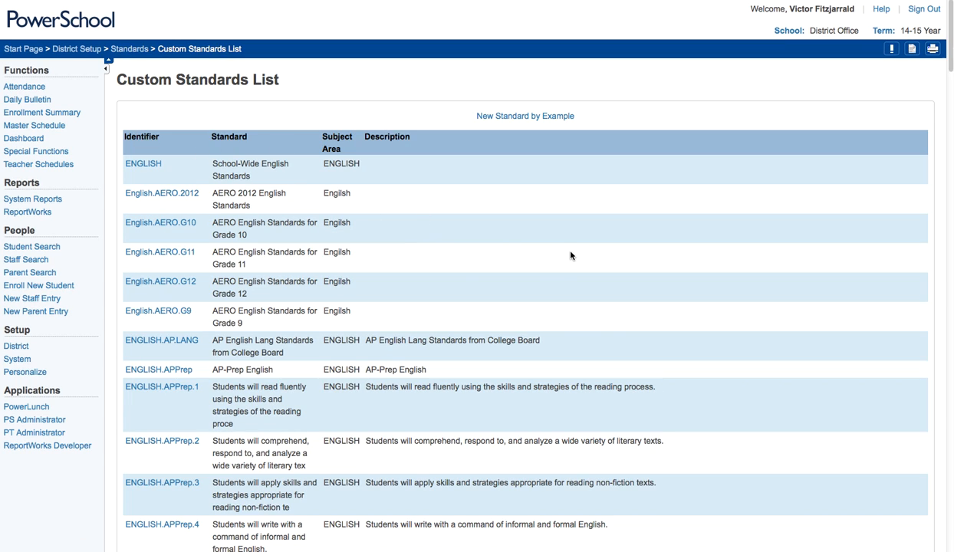
scroll(down, 3)
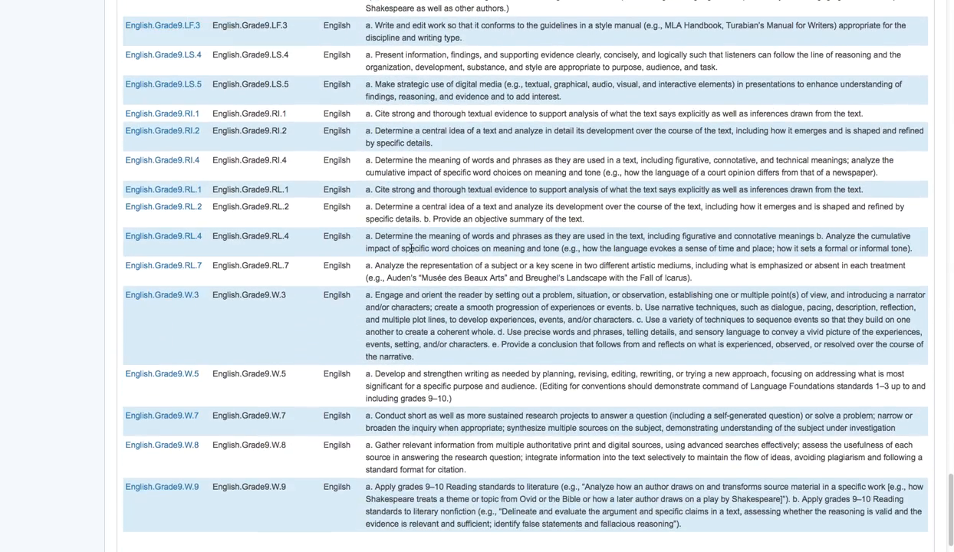
scroll(down, 3)
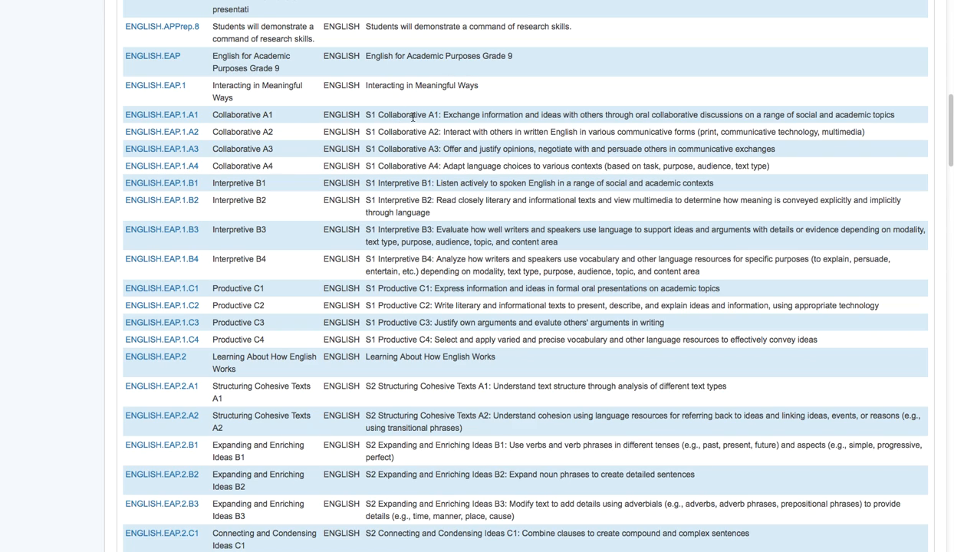
mouse_move(157, 85)
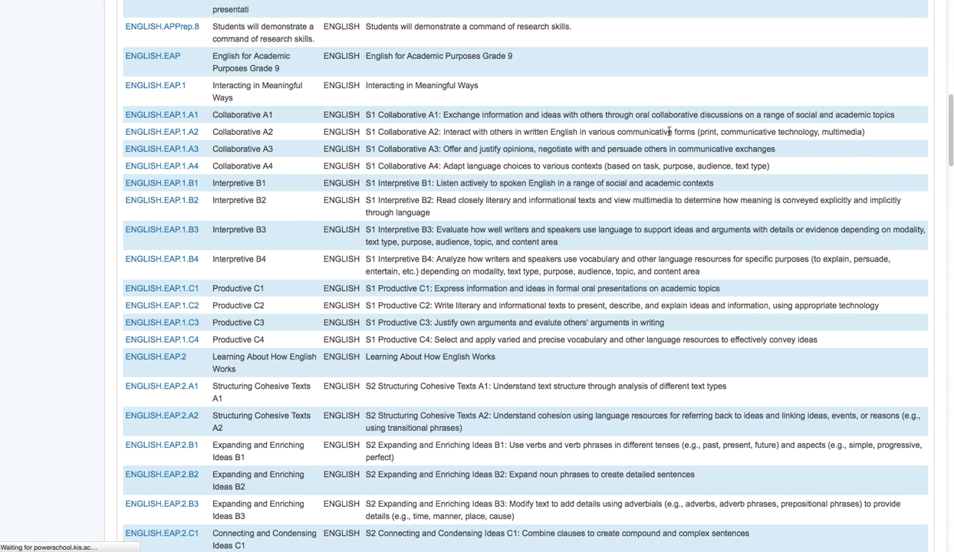
Step: Open ENGLISH.EAP.1 in Edit Standard and inspect its Level choices, keeping level 3
click(152, 85)
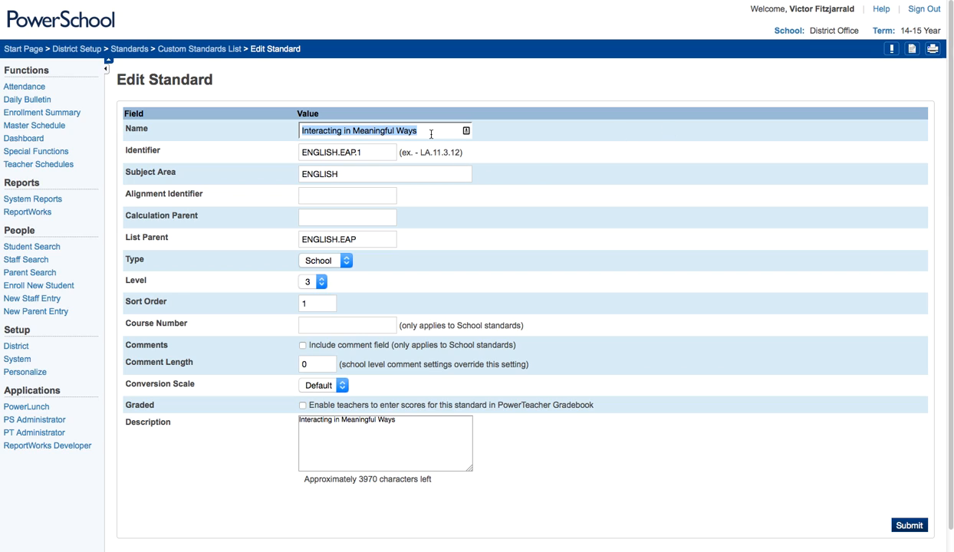
mouse_move(385, 150)
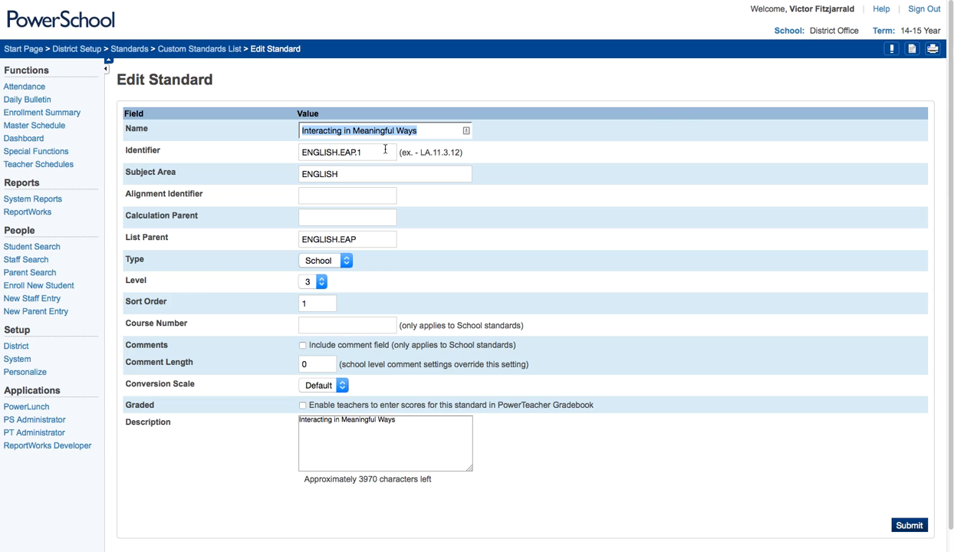
mouse_move(378, 169)
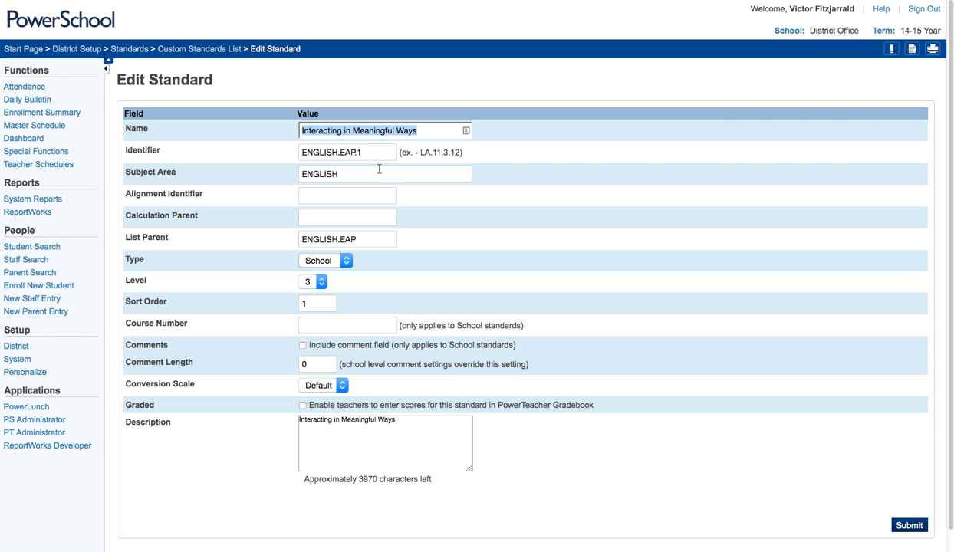
mouse_move(379, 243)
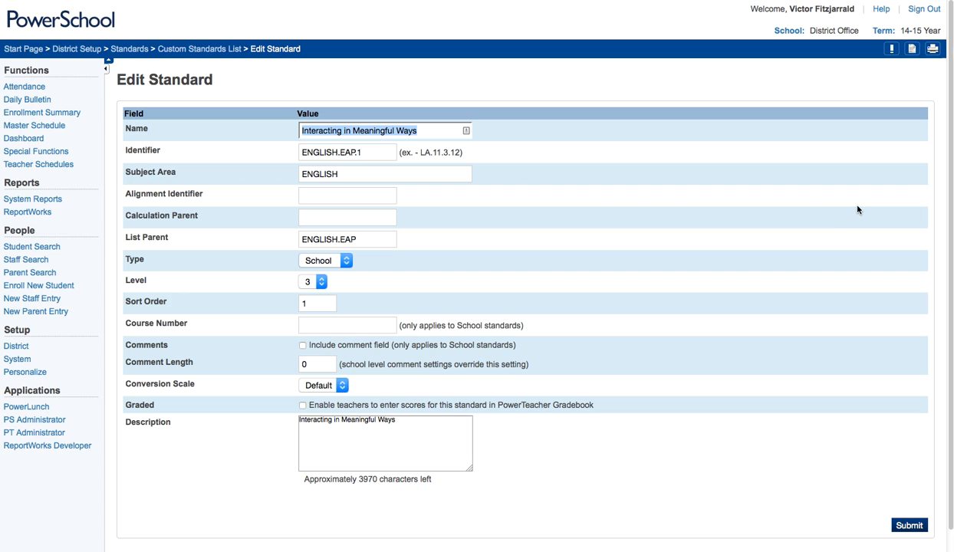
mouse_move(345, 280)
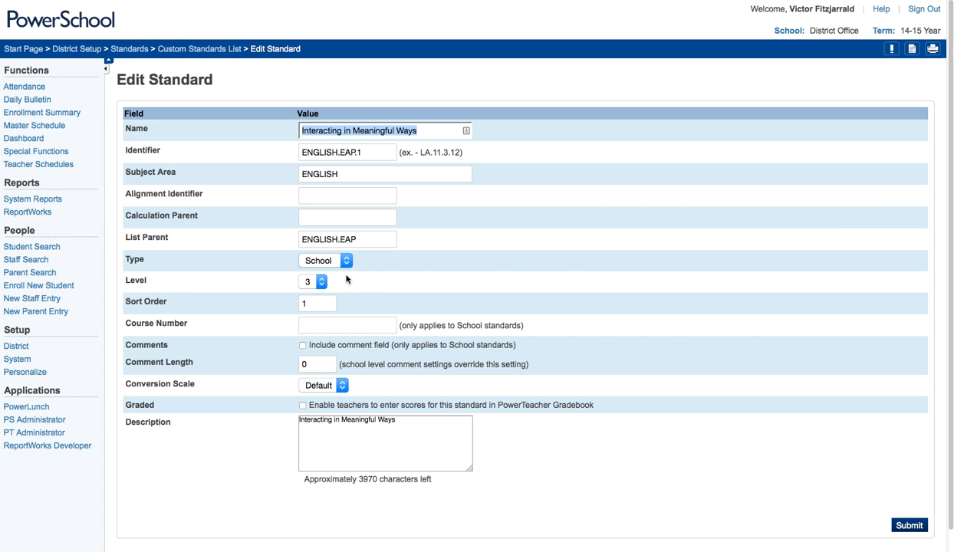
click(324, 260)
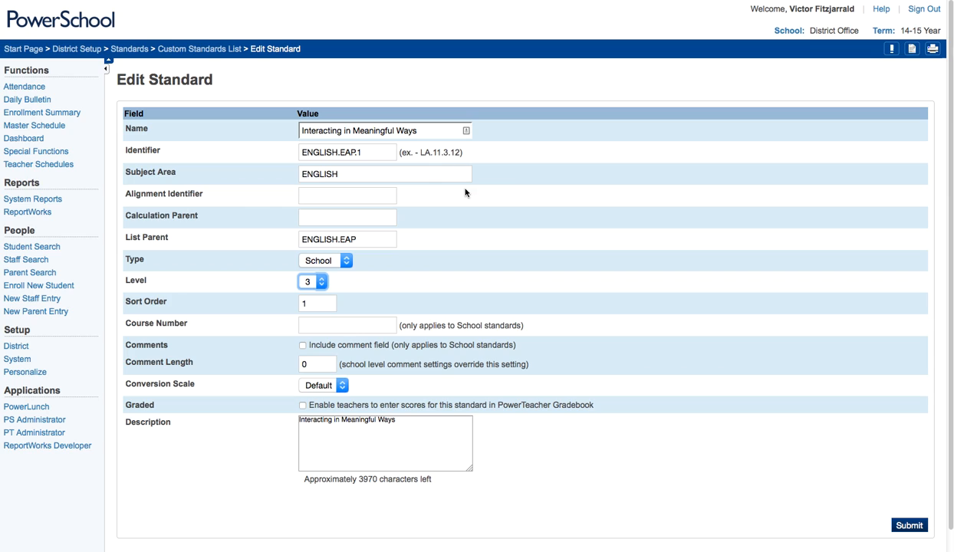
click(346, 152)
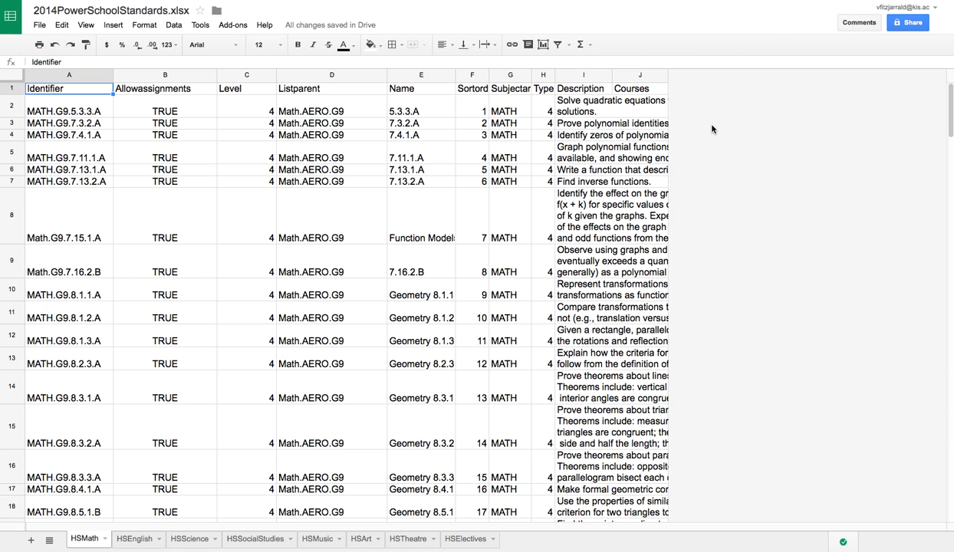
mouse_move(742, 116)
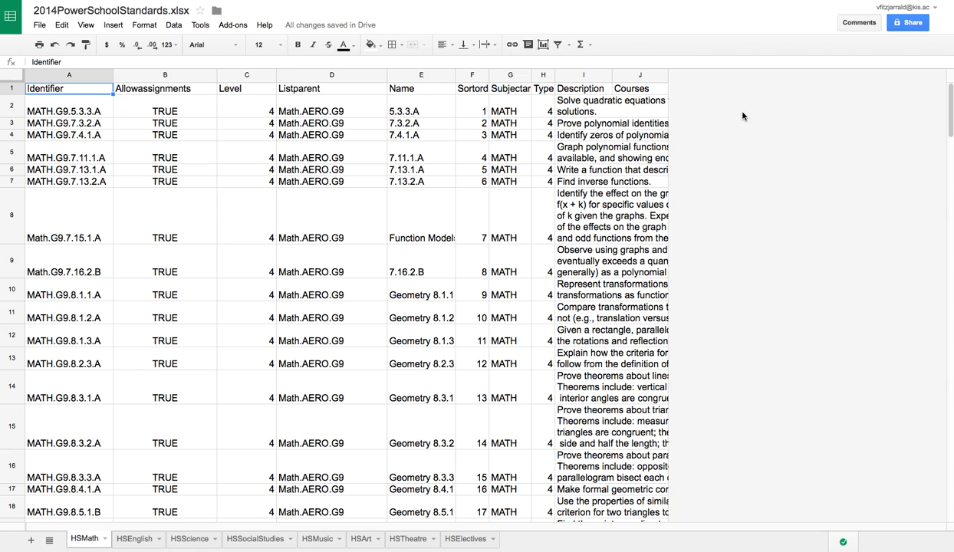
mouse_move(479, 117)
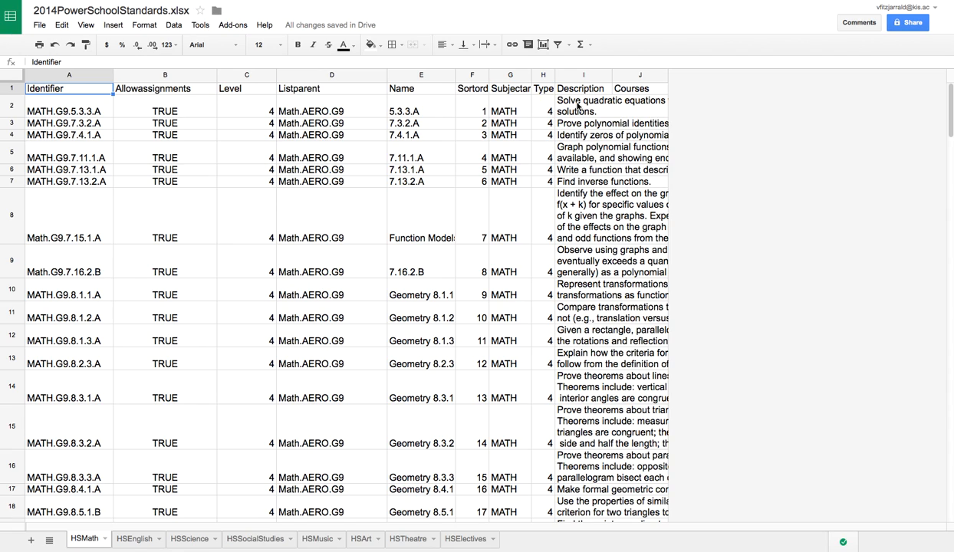
mouse_move(577, 310)
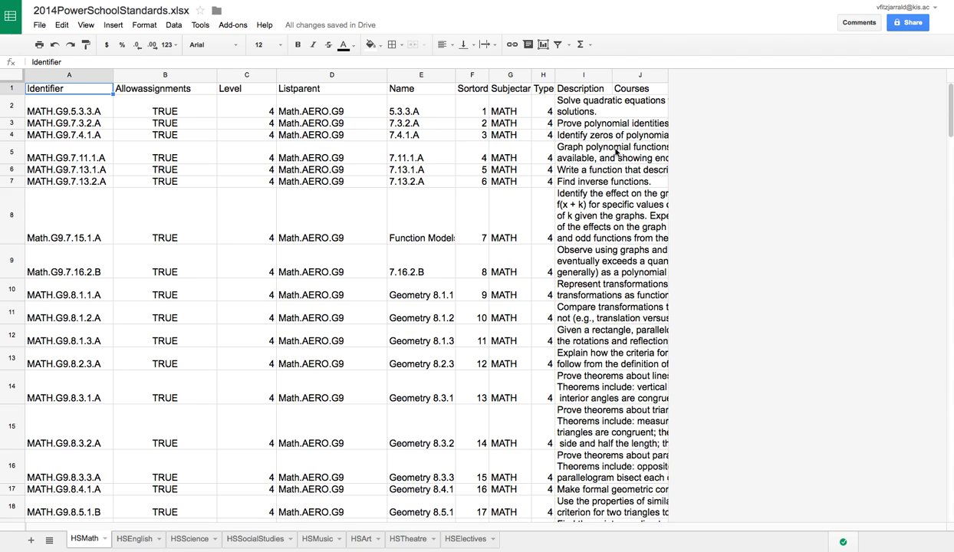
Step: Select the first Courses cell on the HSMath sheet of 2014PowerSchoolStandards
click(639, 105)
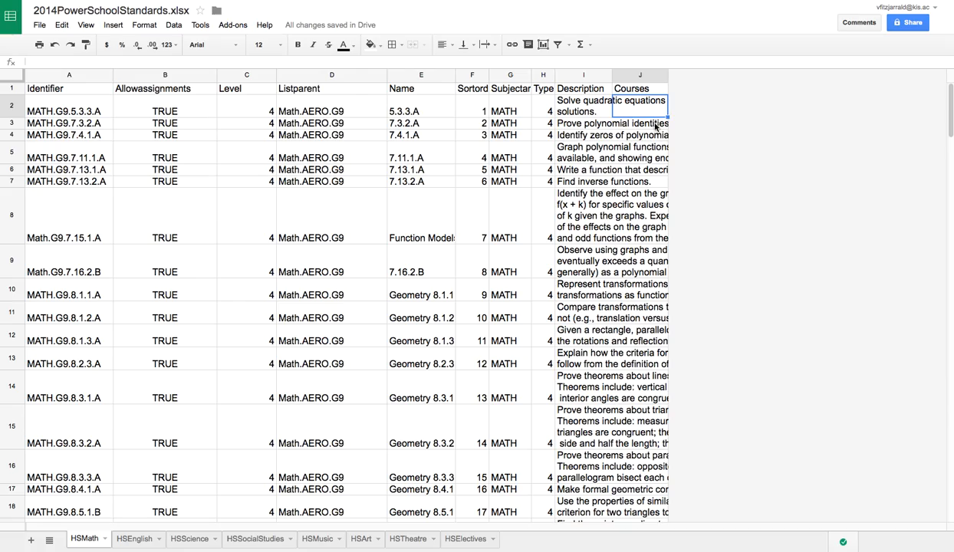
scroll(down, 3)
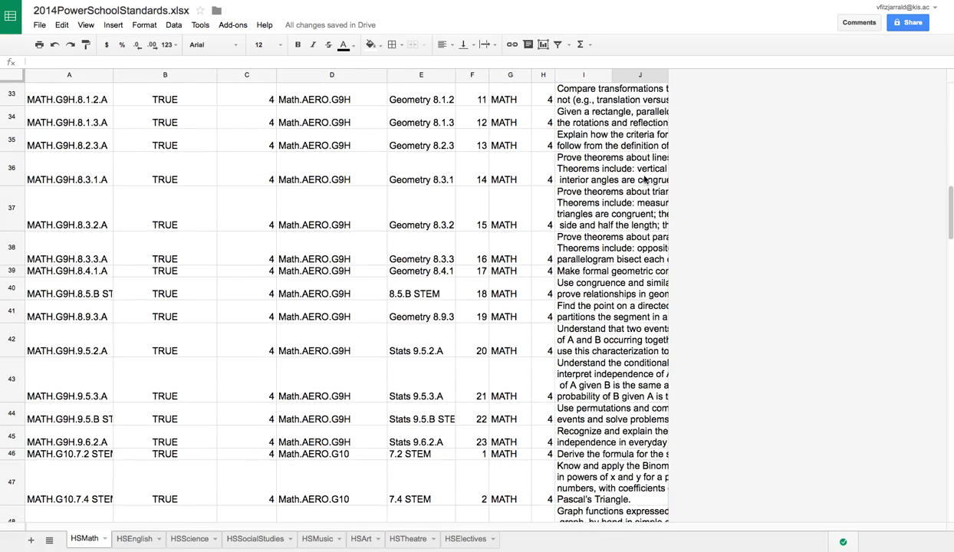
scroll(down, 3)
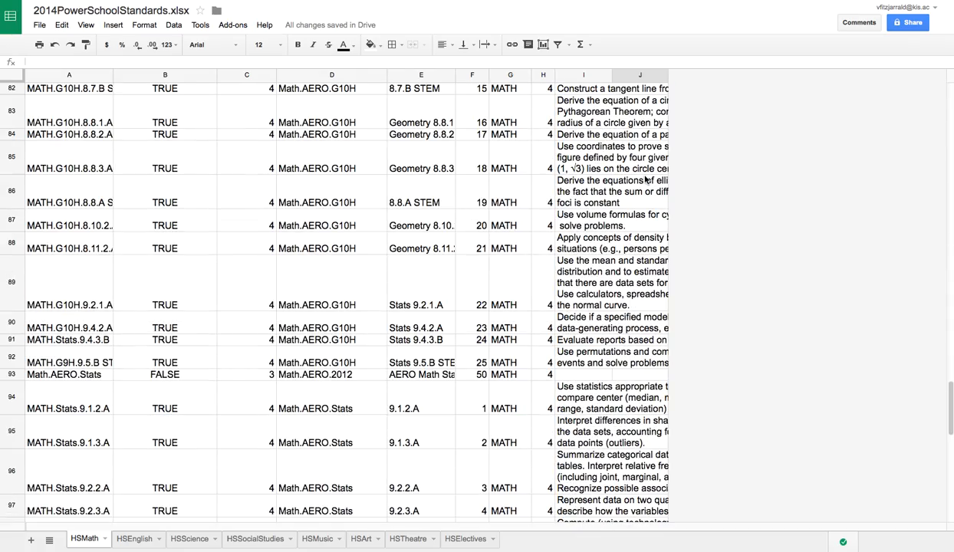
scroll(down, 3)
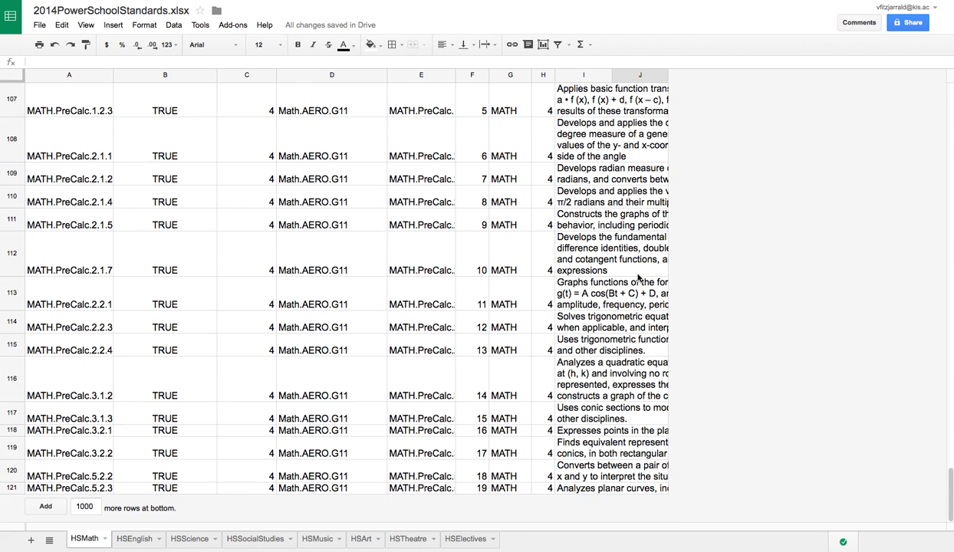
mouse_move(399, 320)
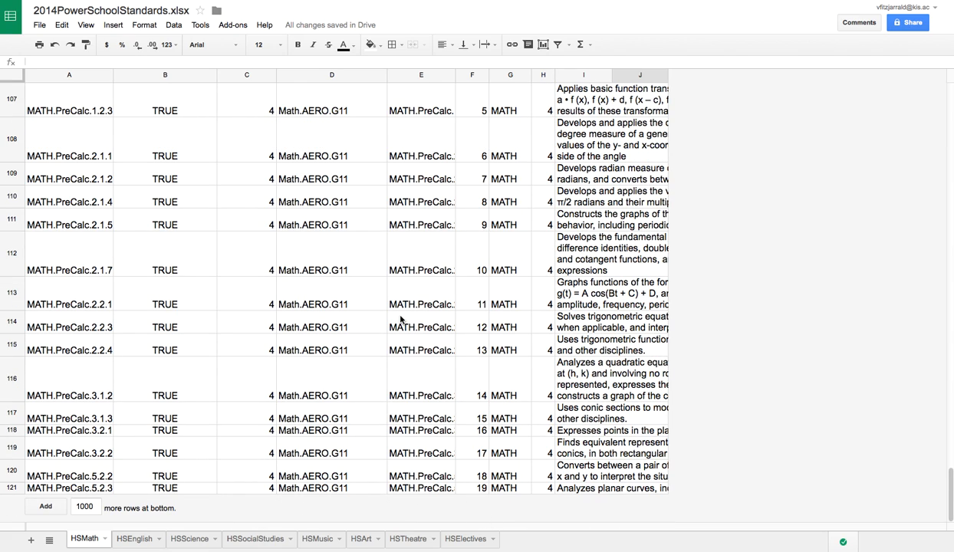
mouse_move(297, 488)
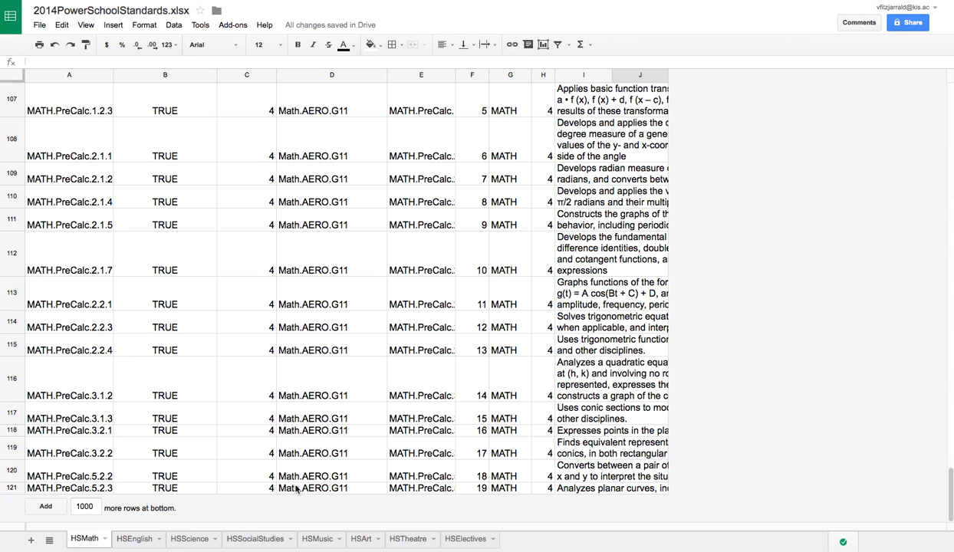
Step: Show the HSEnglish sheet, whose Courses column is empty
click(134, 538)
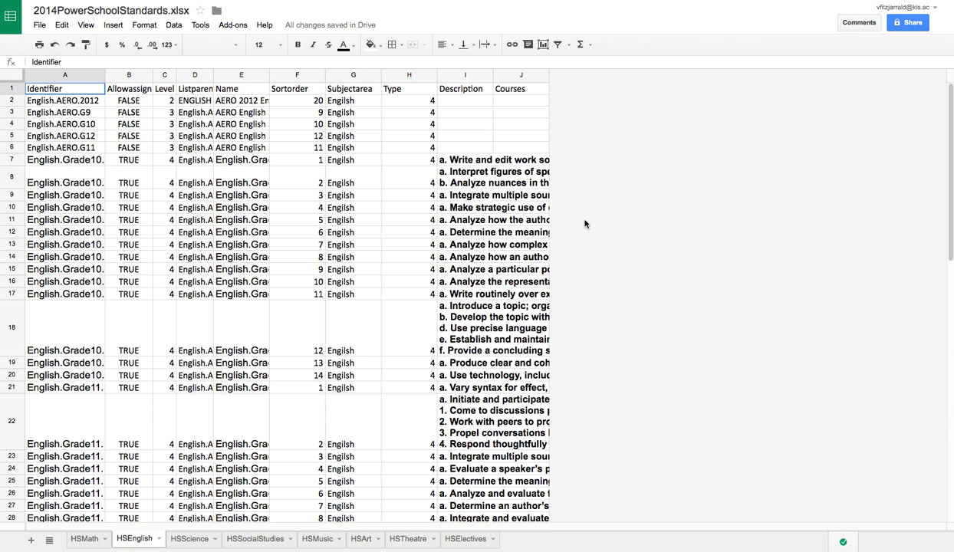
mouse_move(409, 221)
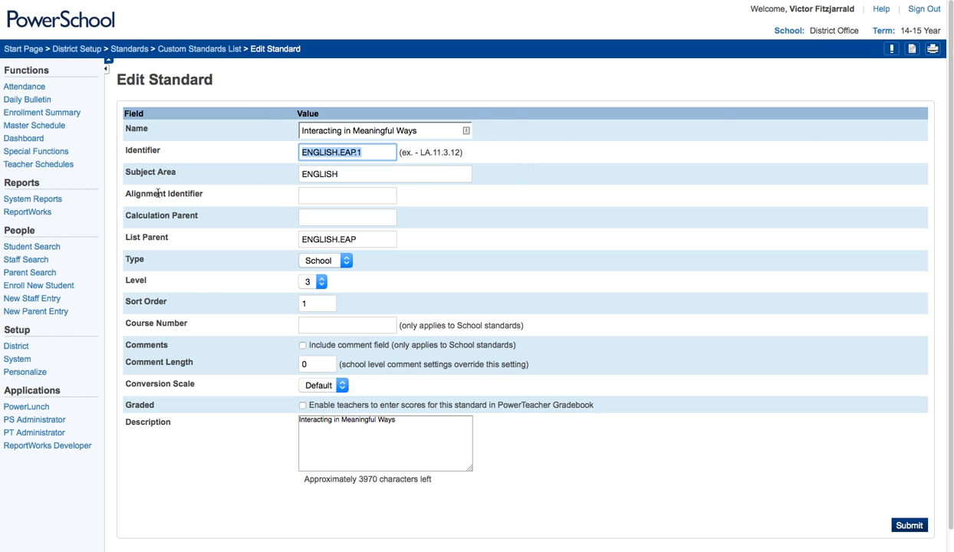
mouse_move(165, 213)
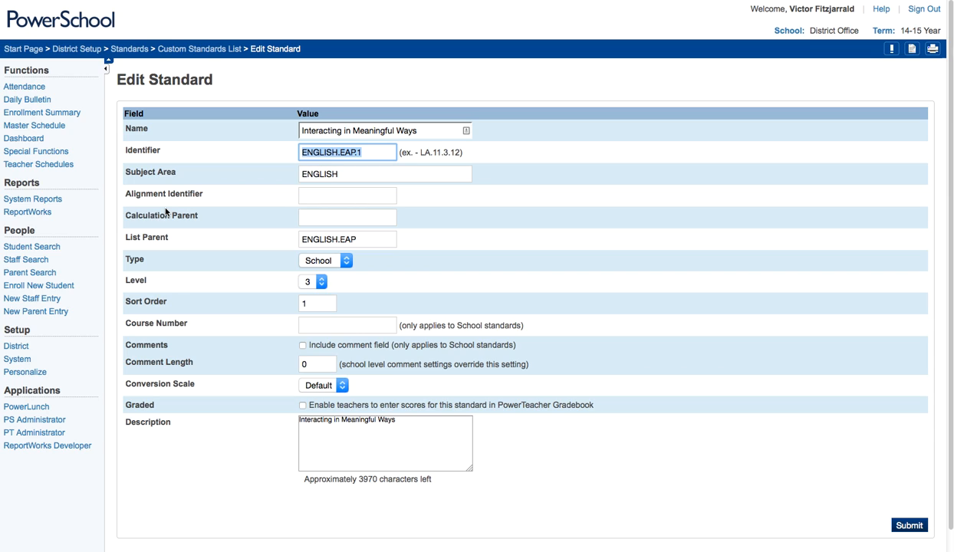
mouse_move(172, 260)
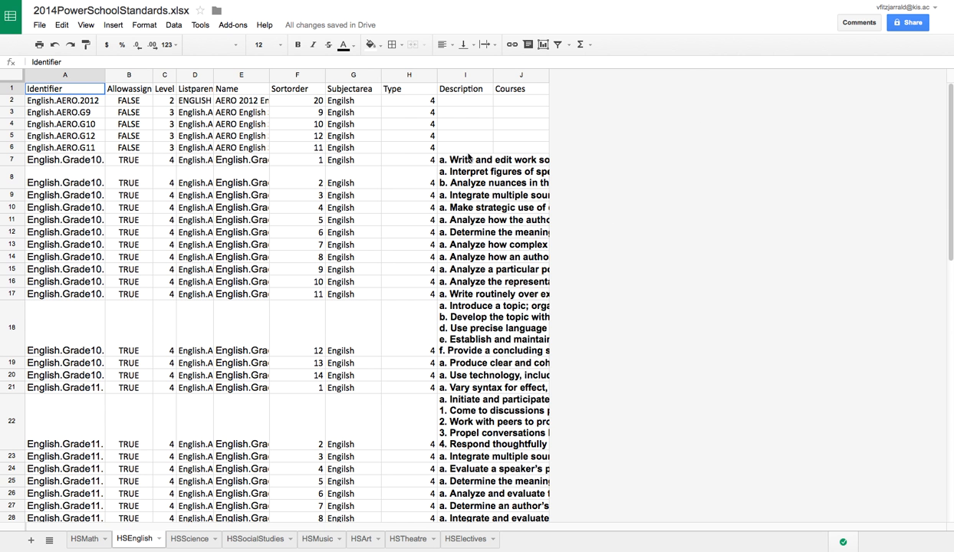
Step: Read descriptions I7 and I18, including the multi-part Grade 10 writing standard
click(464, 160)
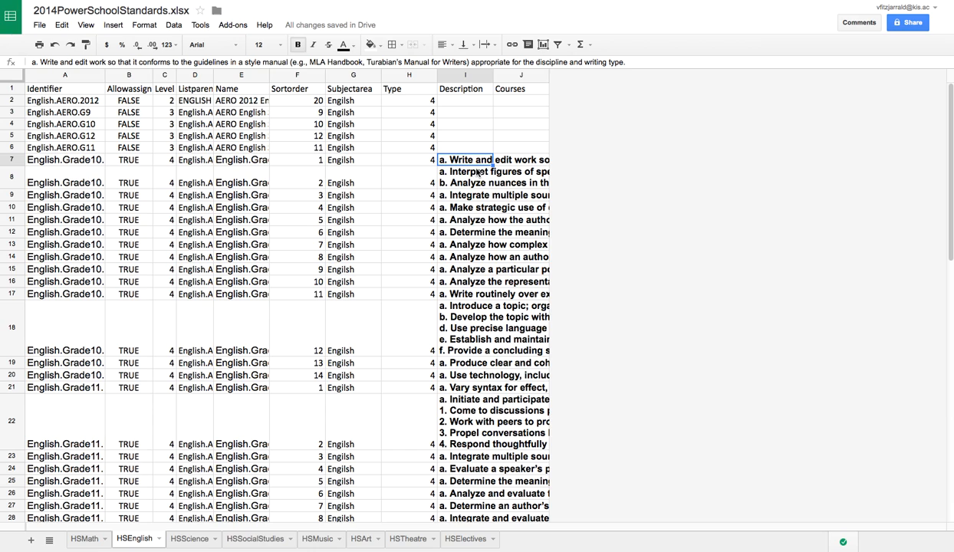
mouse_move(473, 175)
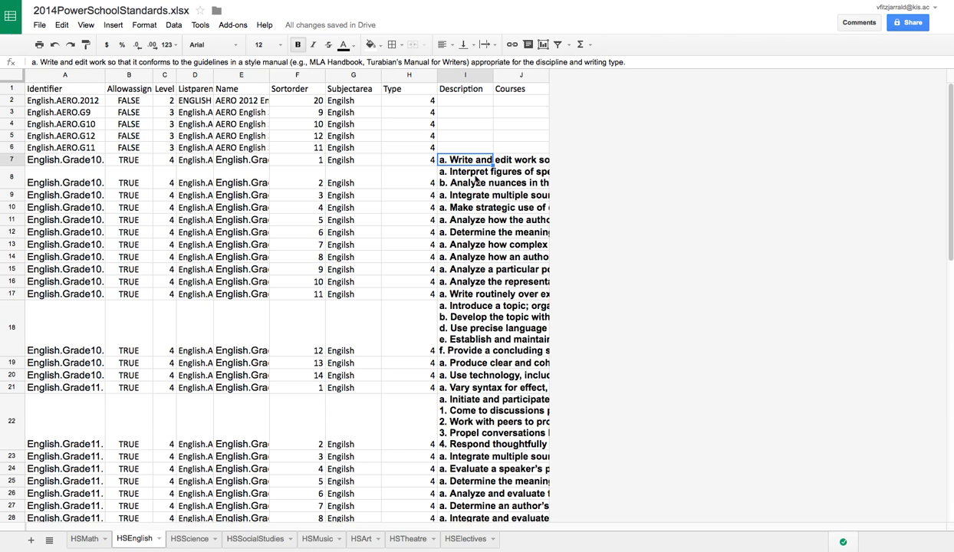
click(464, 182)
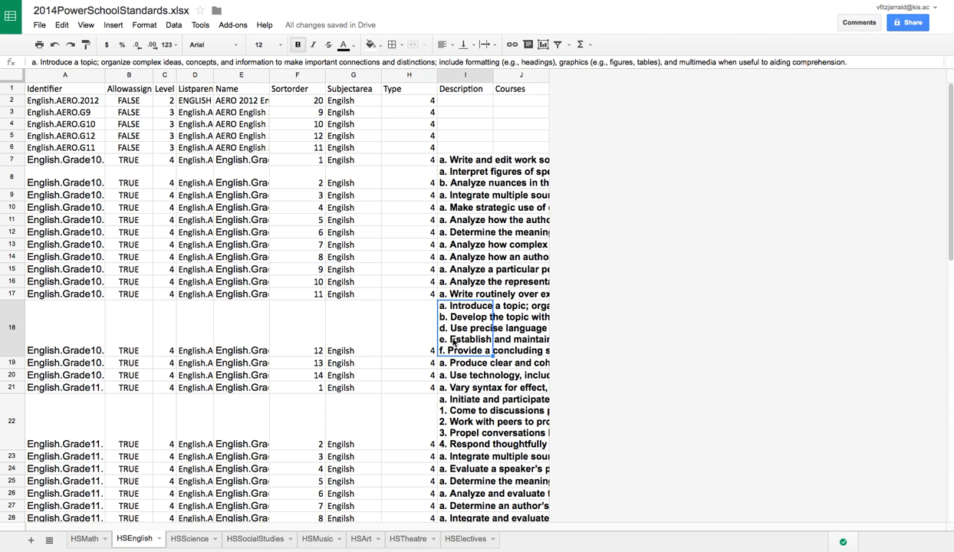
mouse_move(611, 292)
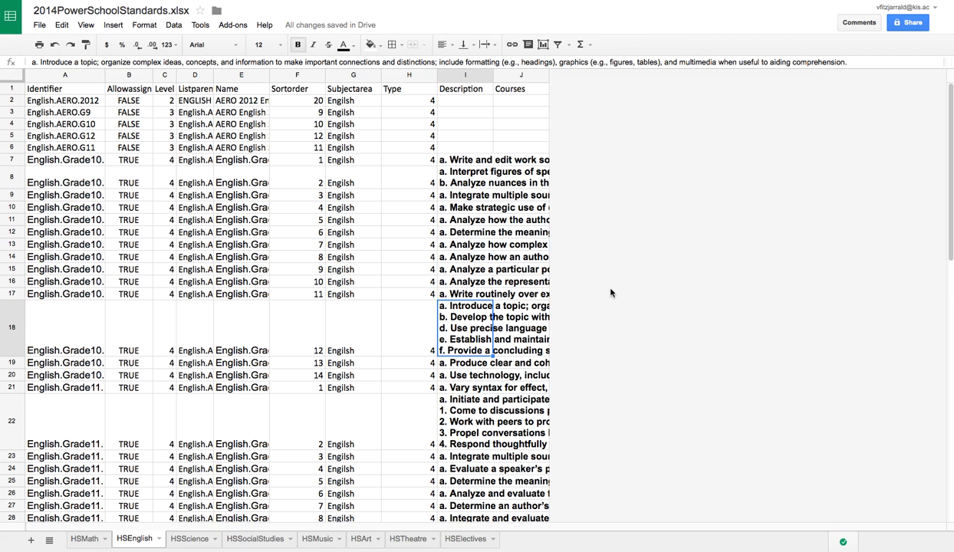
mouse_move(715, 247)
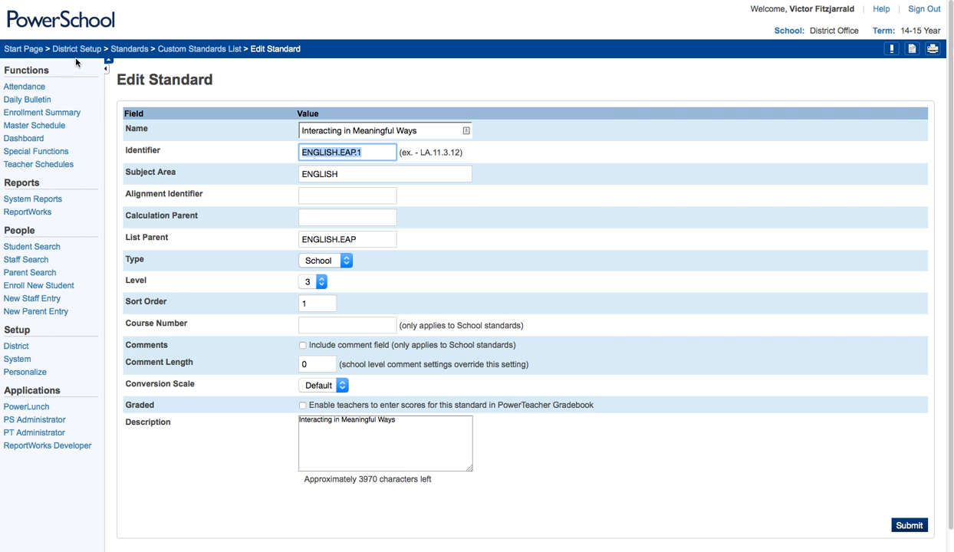
Step: Go from the Start Page through Special Functions to Importing & Exporting
click(24, 48)
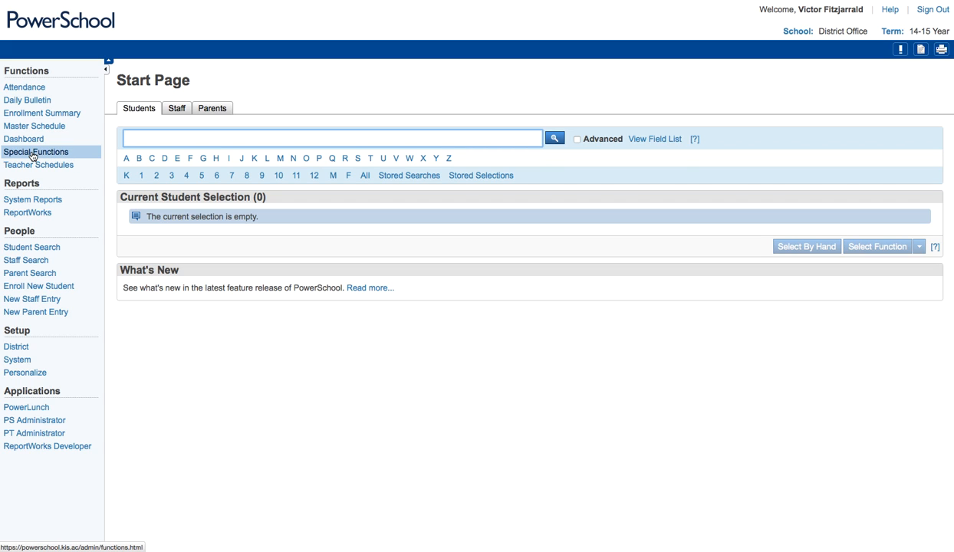
click(36, 151)
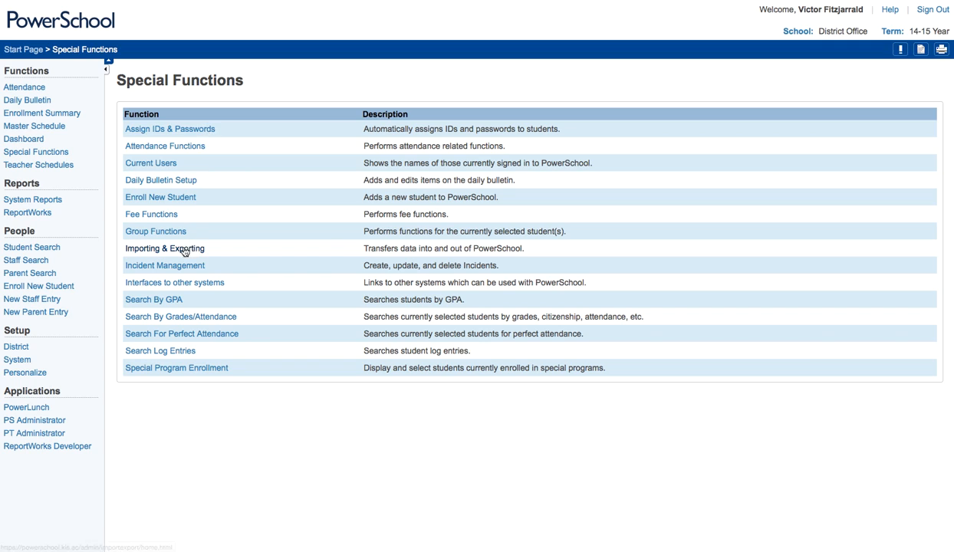
click(164, 247)
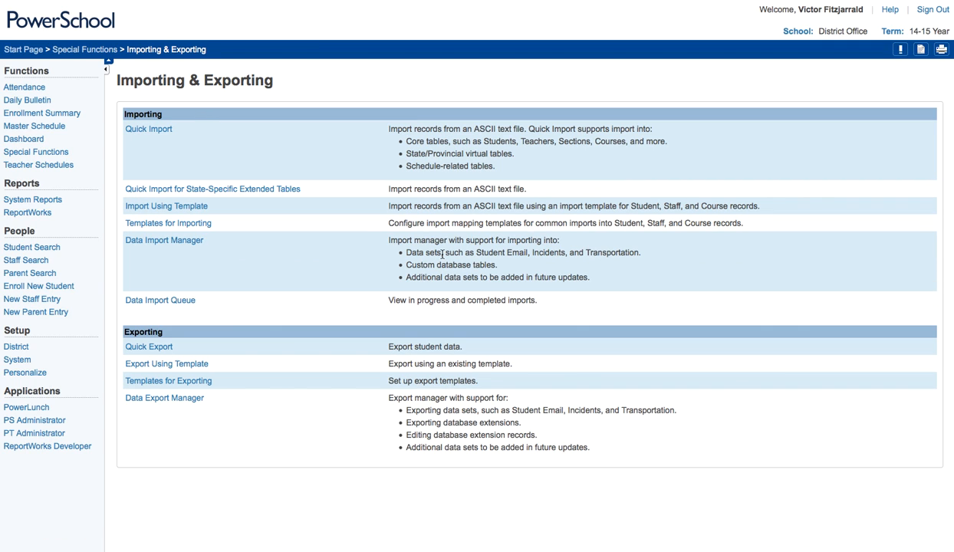
mouse_move(221, 112)
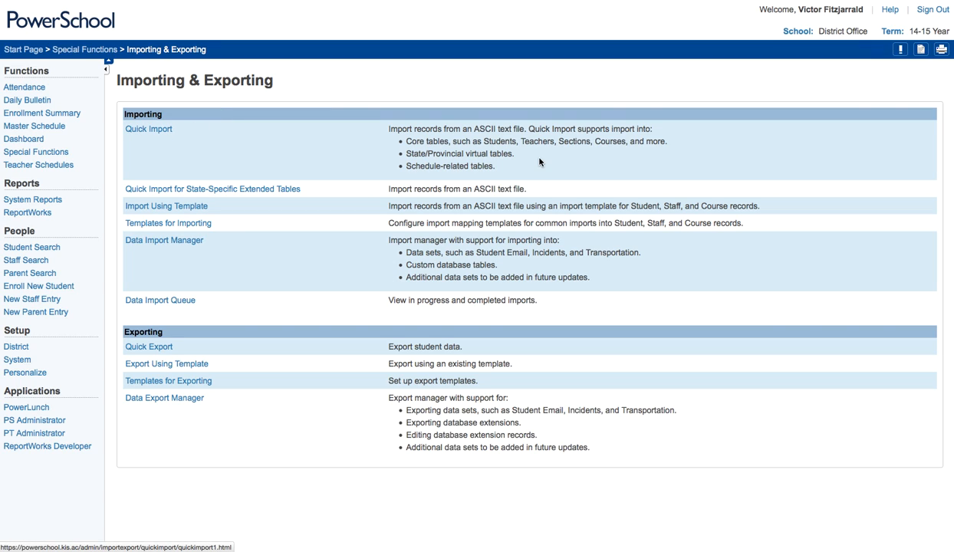
Step: Start a Quick Import into the Standards table with Tab delimiter and CR line endings
click(148, 128)
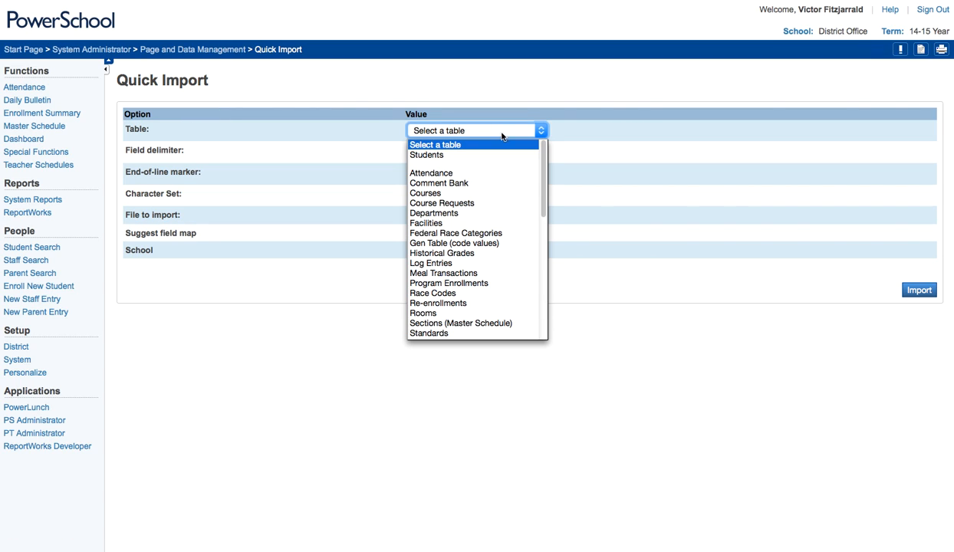
mouse_move(512, 150)
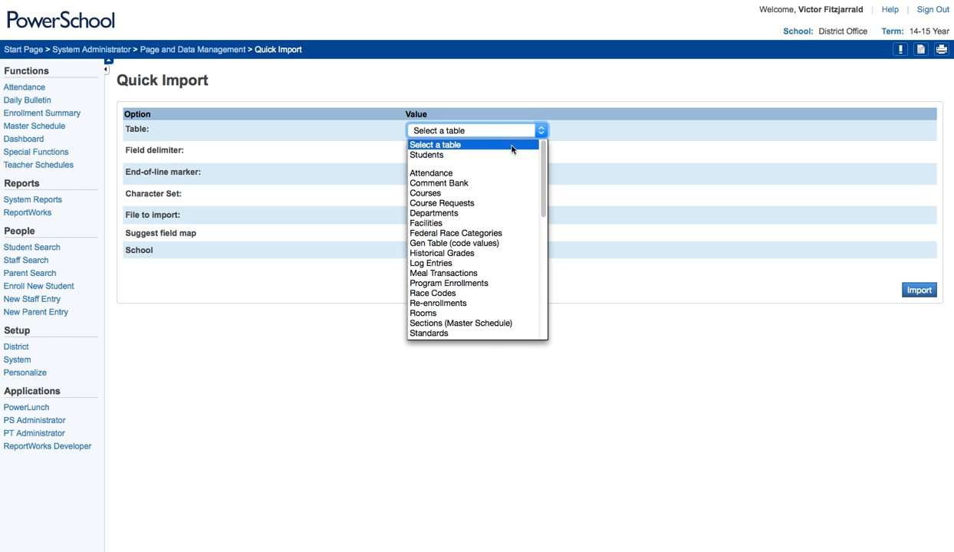
click(428, 332)
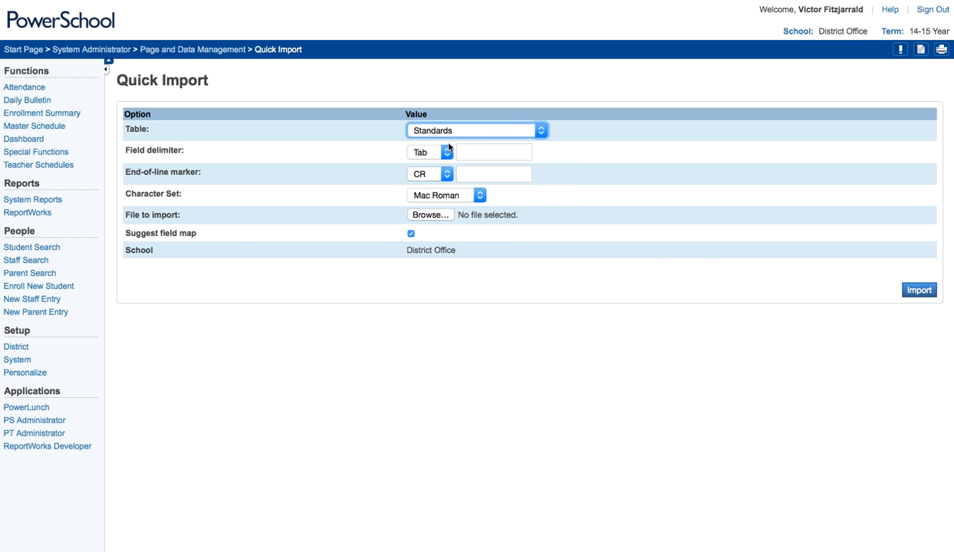
click(447, 151)
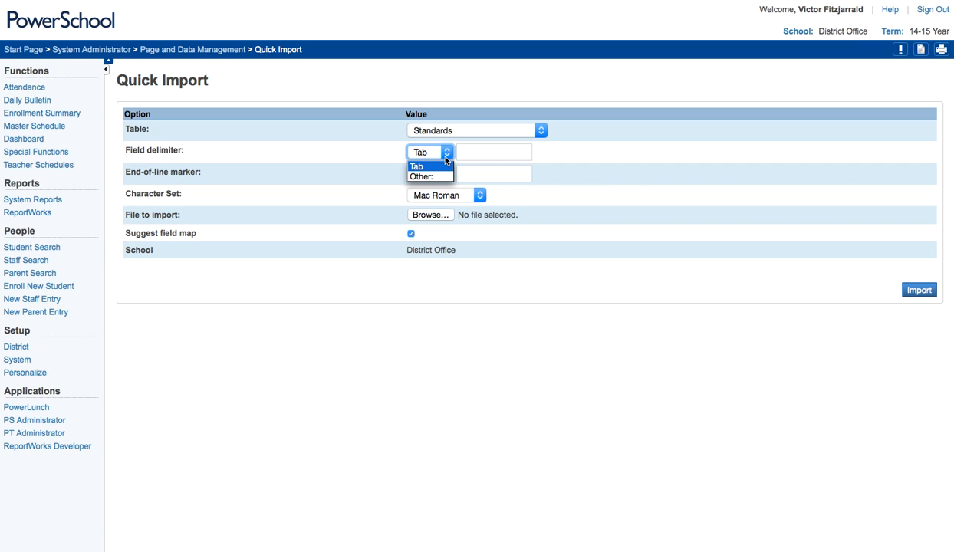
click(418, 165)
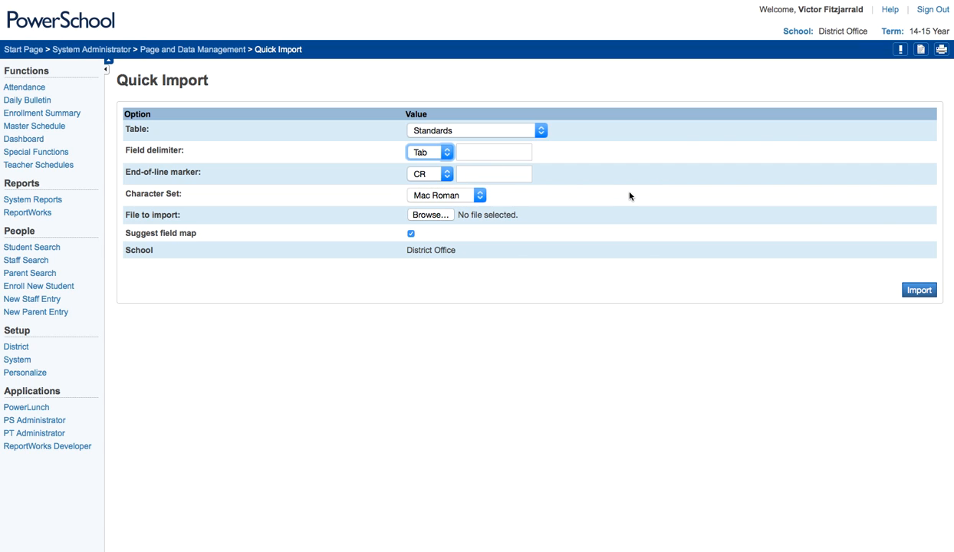
click(447, 174)
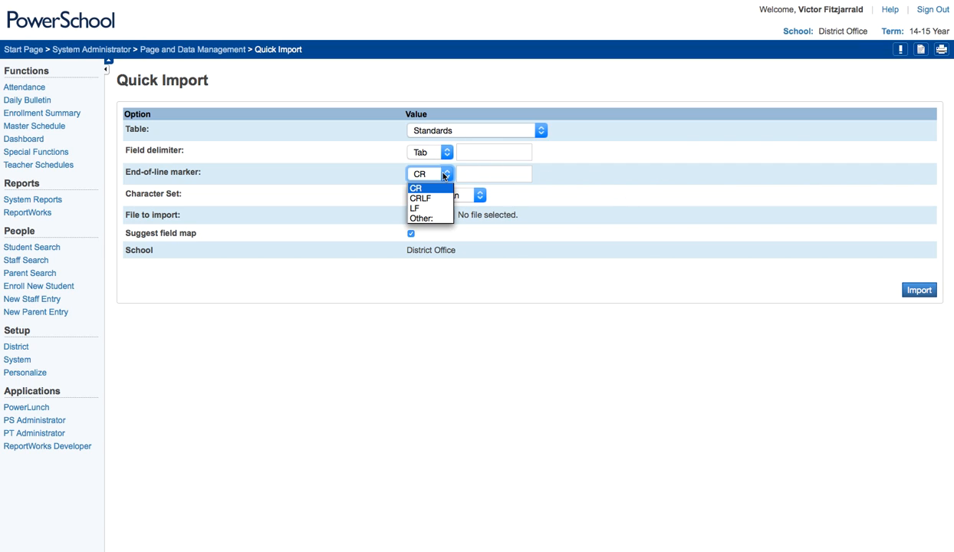
mouse_move(447, 184)
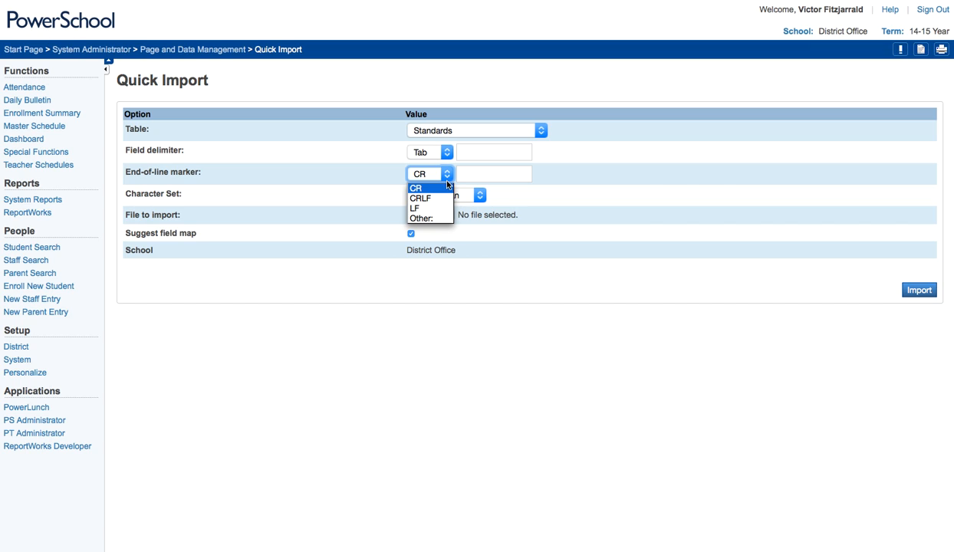
mouse_move(629, 209)
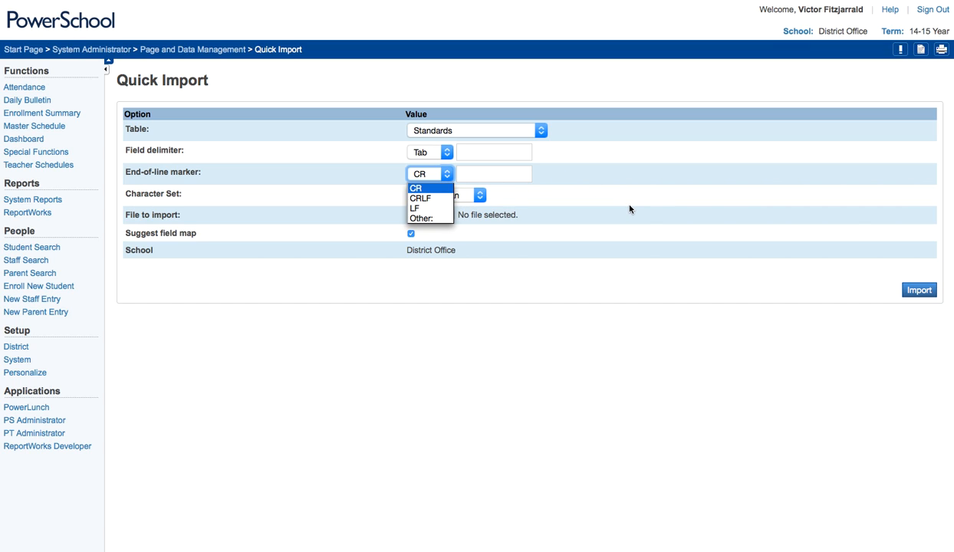
click(417, 187)
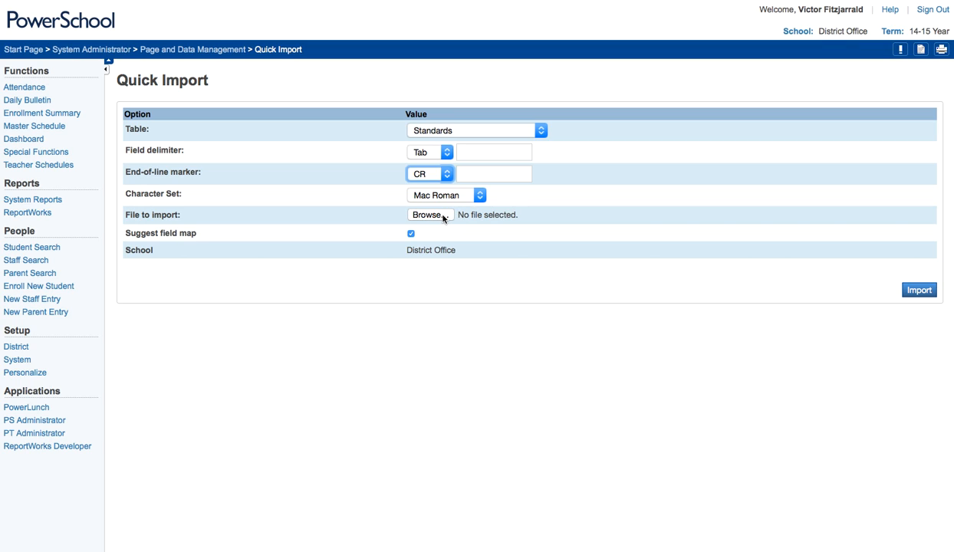
mouse_move(473, 242)
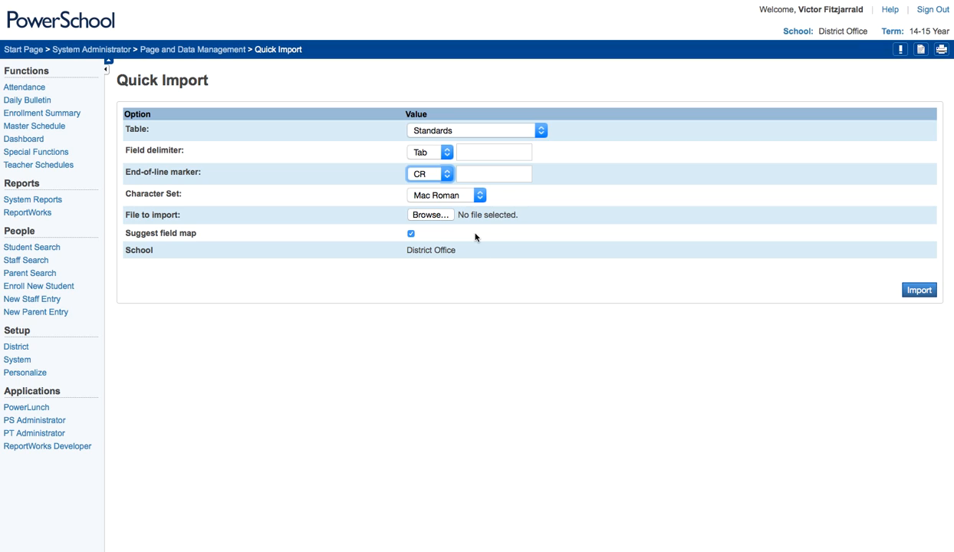
mouse_move(414, 243)
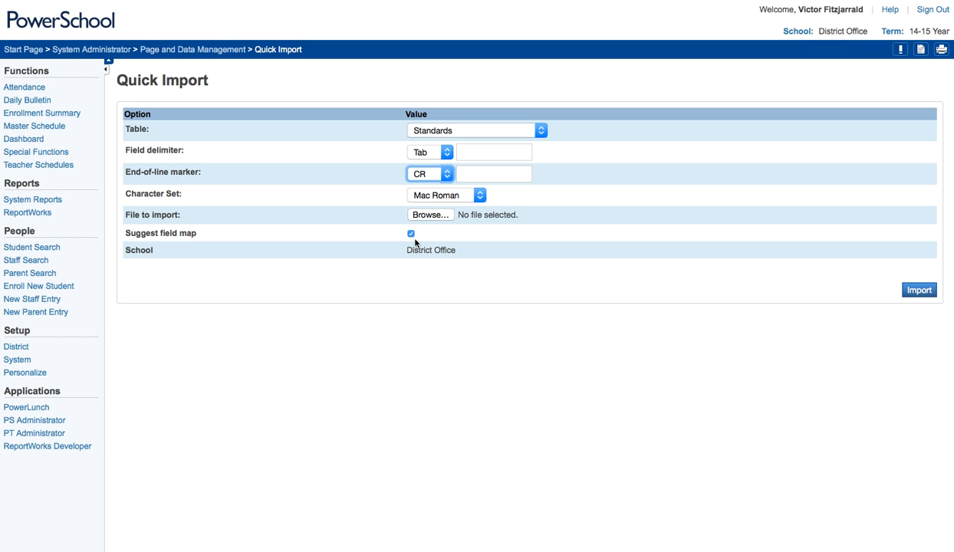